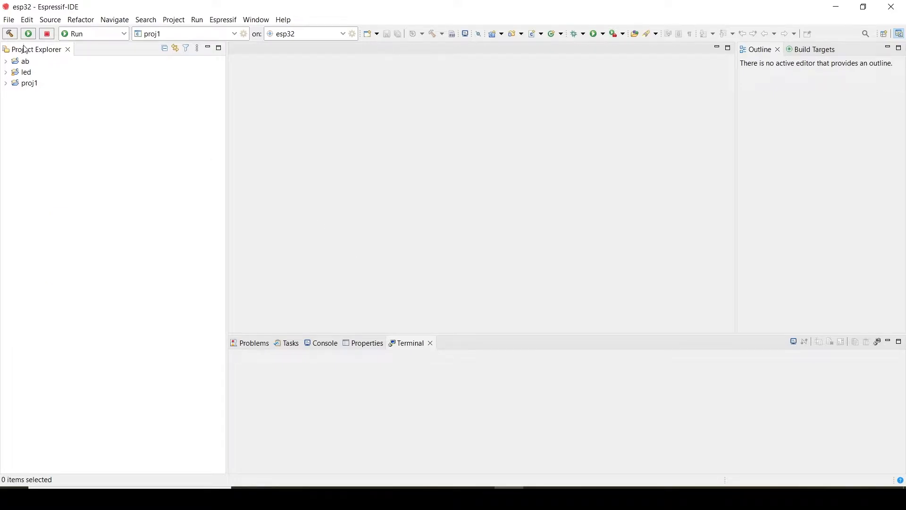
# - Create a new Espressif IDF project from the storage > spiffs template
pyautogui.click(9, 19)
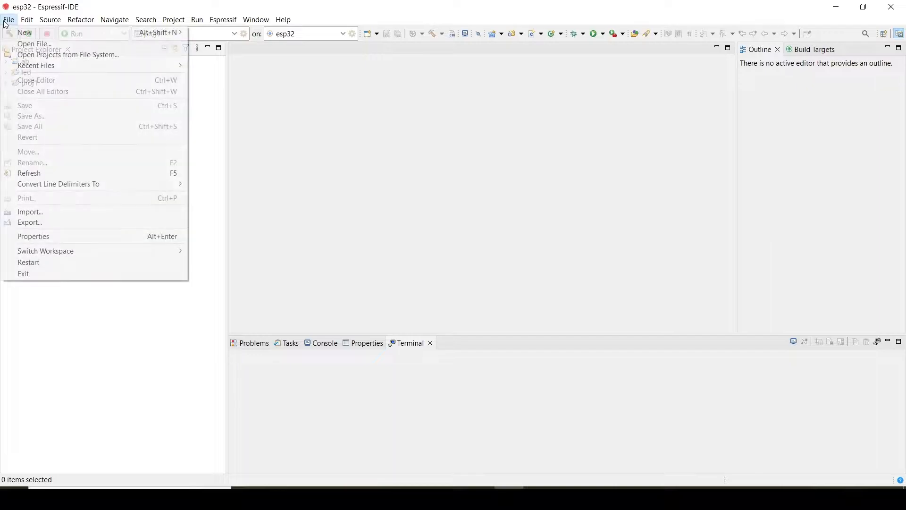
pyautogui.moveTo(25, 32)
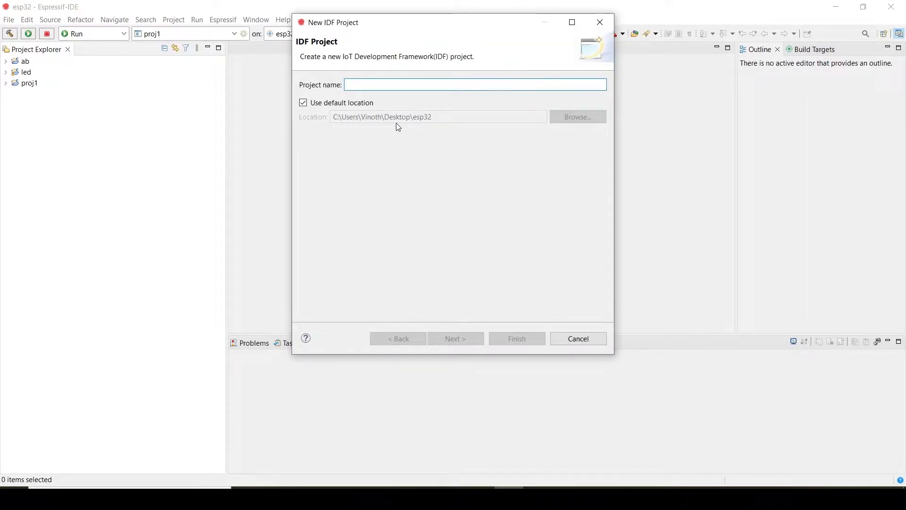
pyautogui.write('hv')
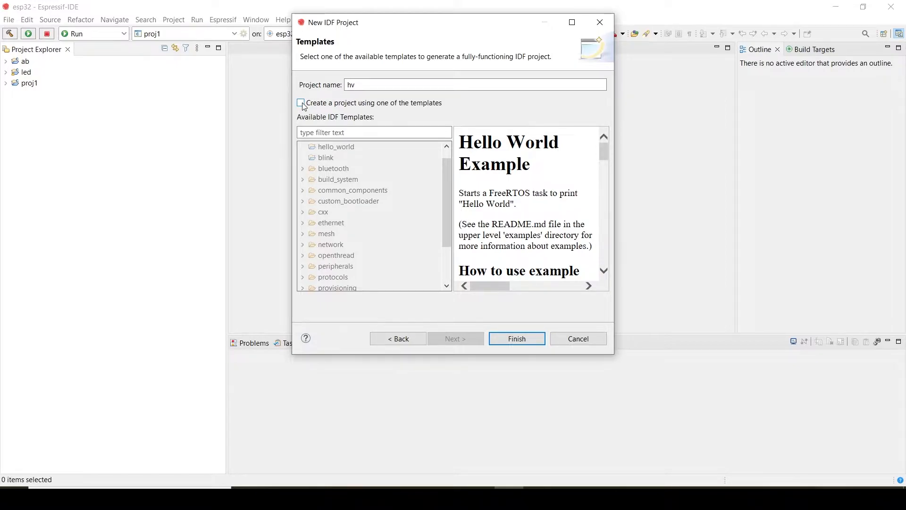
pyautogui.click(300, 102)
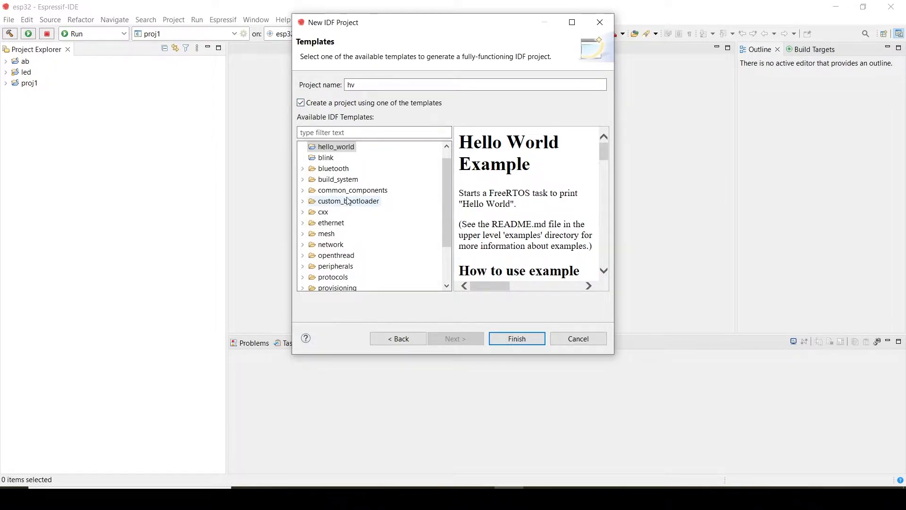
pyautogui.scroll(-3)
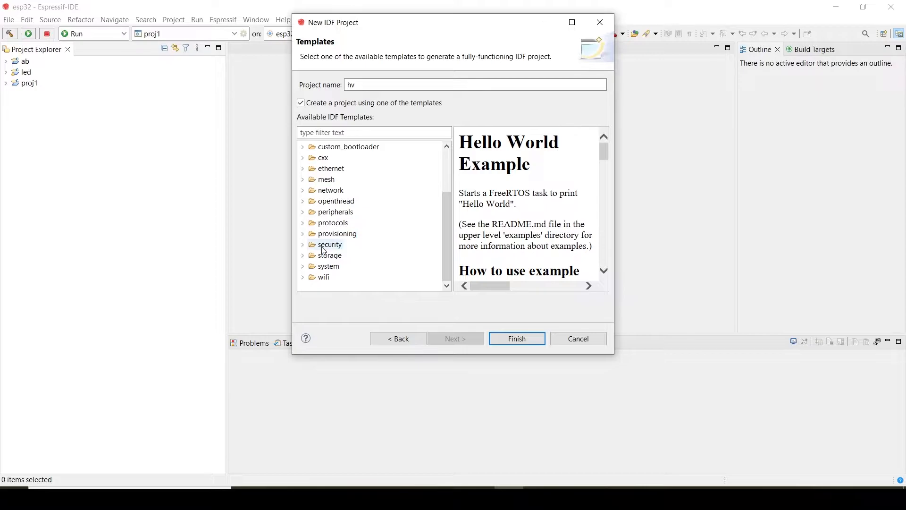
pyautogui.click(303, 244)
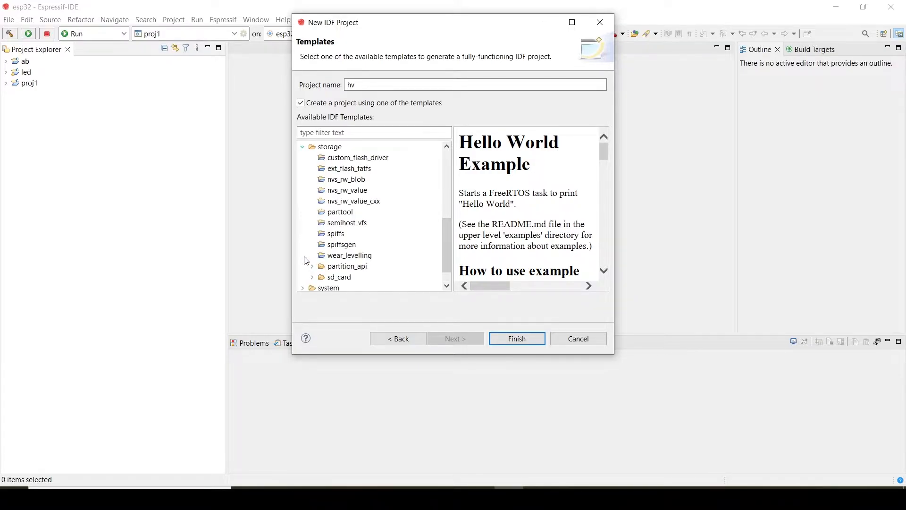
pyautogui.click(336, 233)
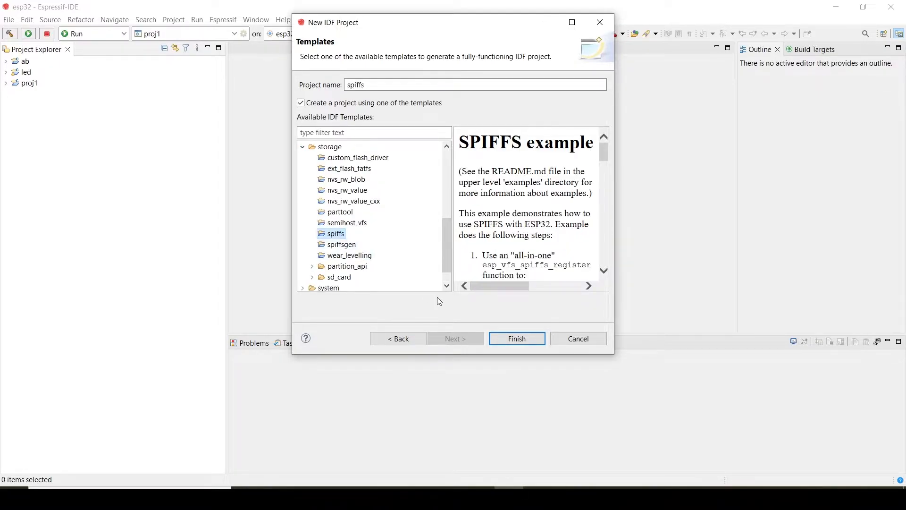
pyautogui.click(515, 337)
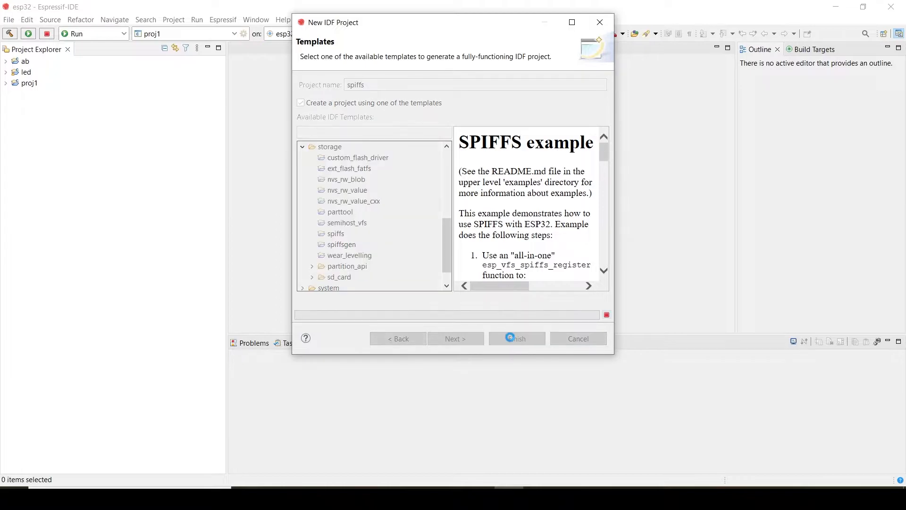
# - Expand the spiffs project's main folder and view spiffs_example_main.c in the editor
pyautogui.click(517, 338)
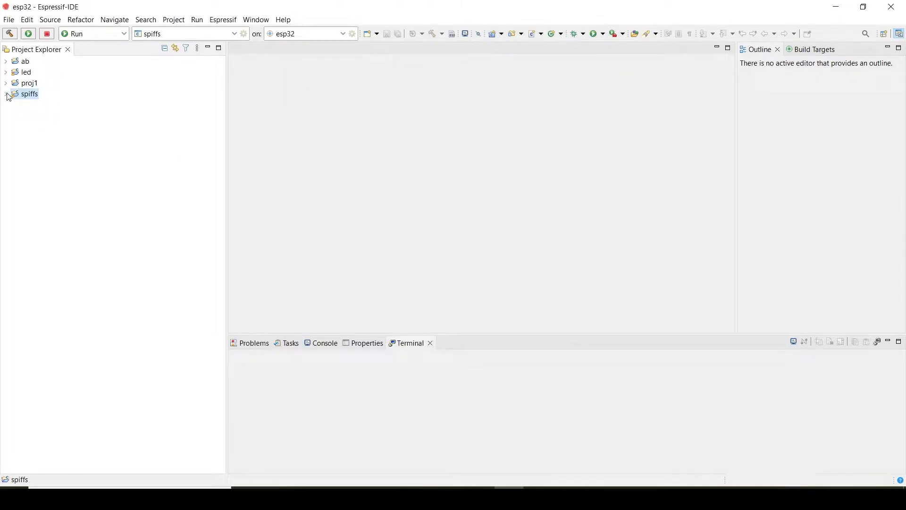
pyautogui.click(7, 93)
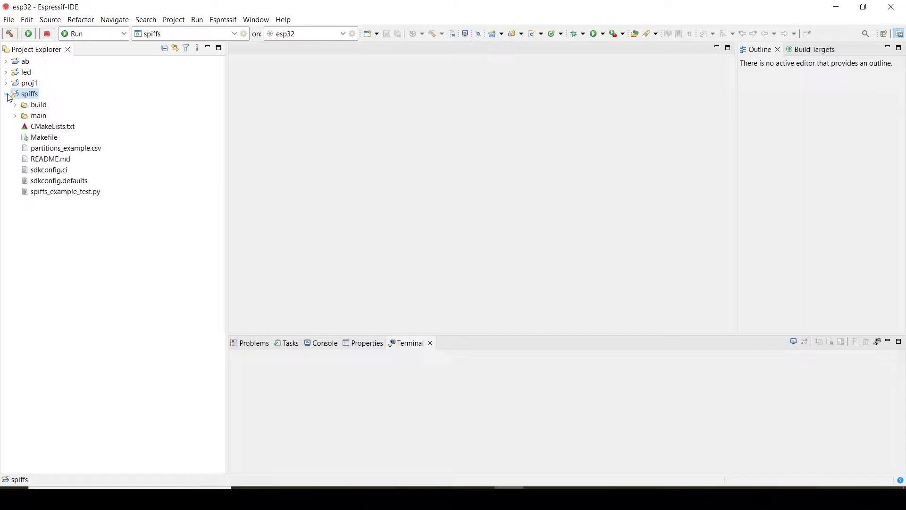
pyautogui.click(14, 115)
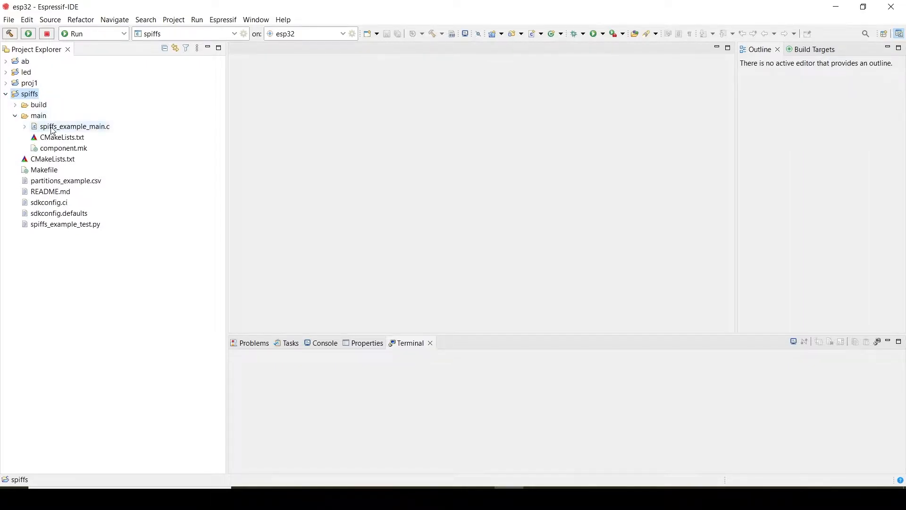
pyautogui.doubleClick(74, 126)
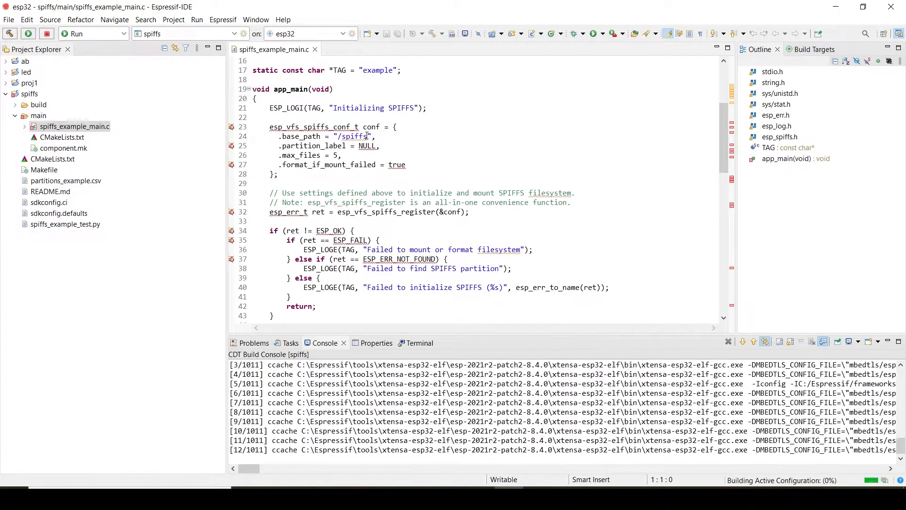
# - Review spiffs_example_main.c down to the unmount step while the build completes
pyautogui.doubleClick(353, 136)
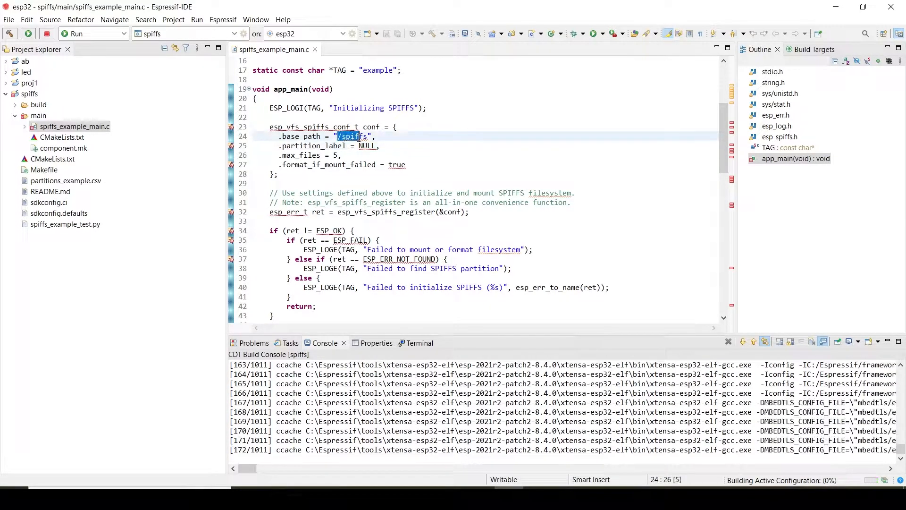
pyautogui.scroll(-3)
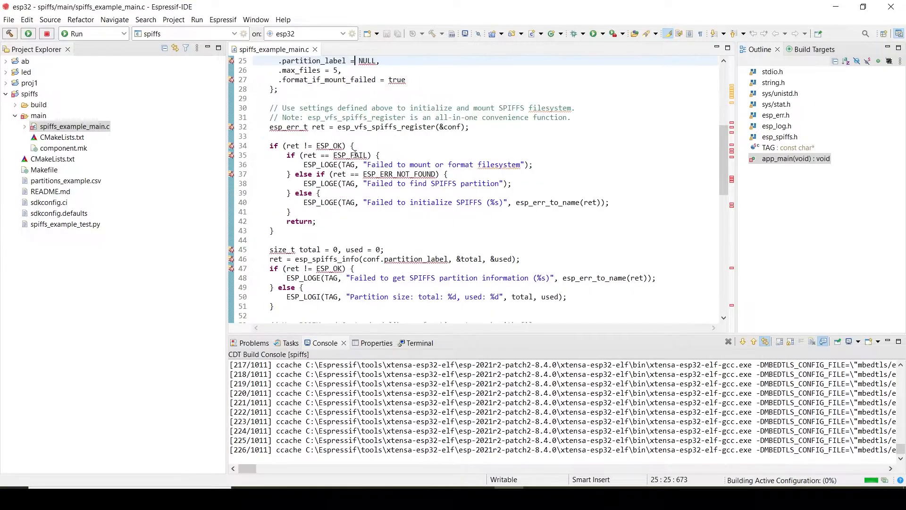
pyautogui.scroll(-3)
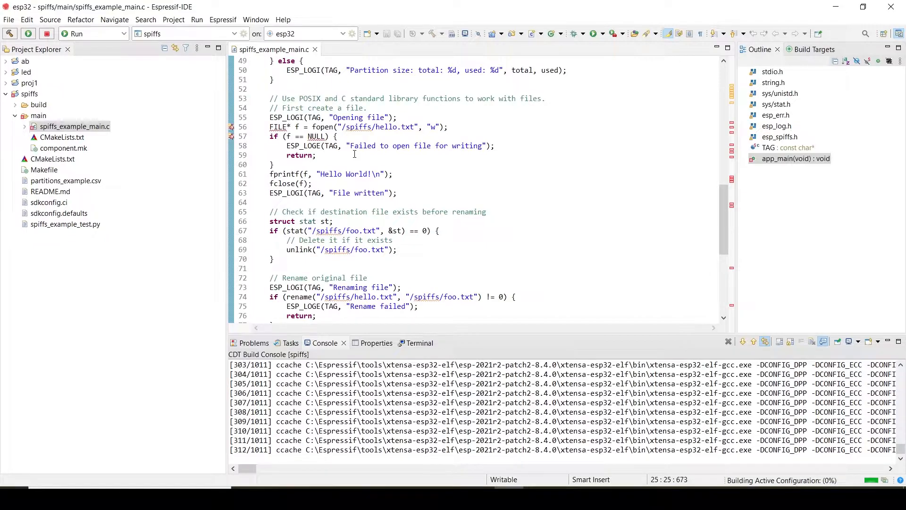
pyautogui.scroll(-3)
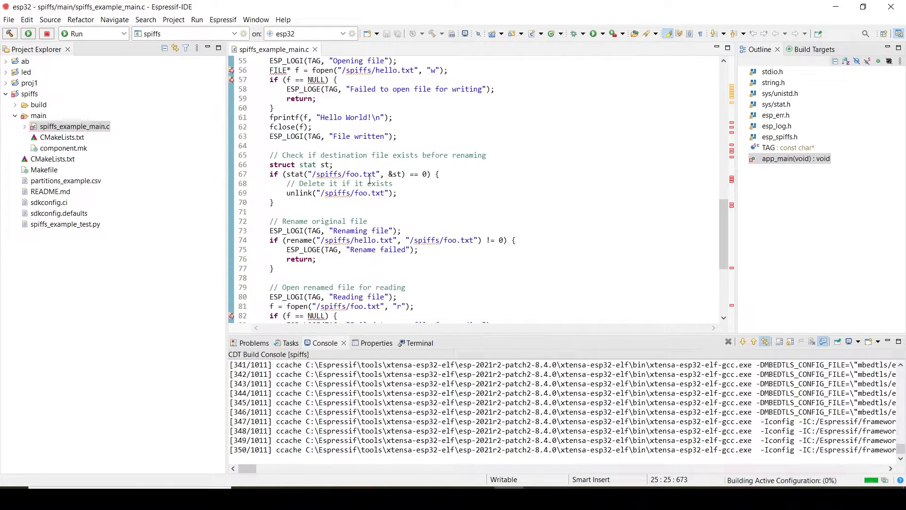
pyautogui.scroll(-3)
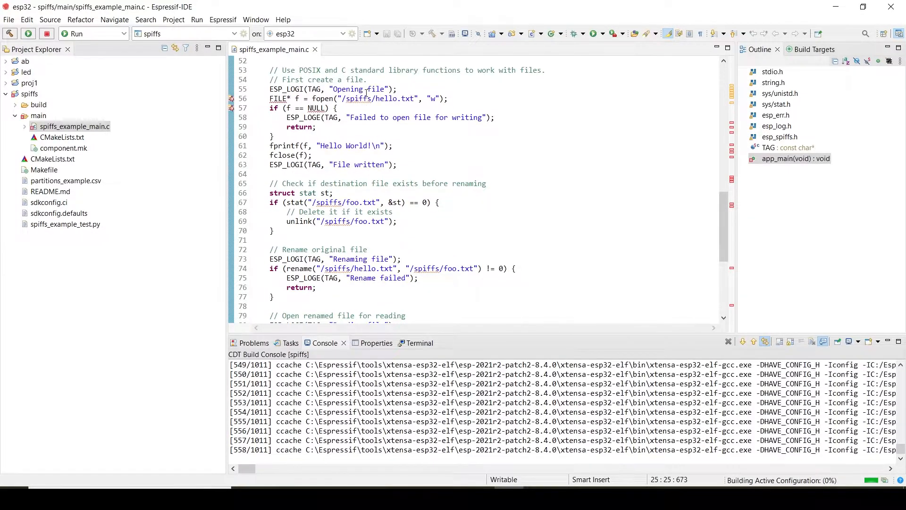
pyautogui.moveTo(357, 98)
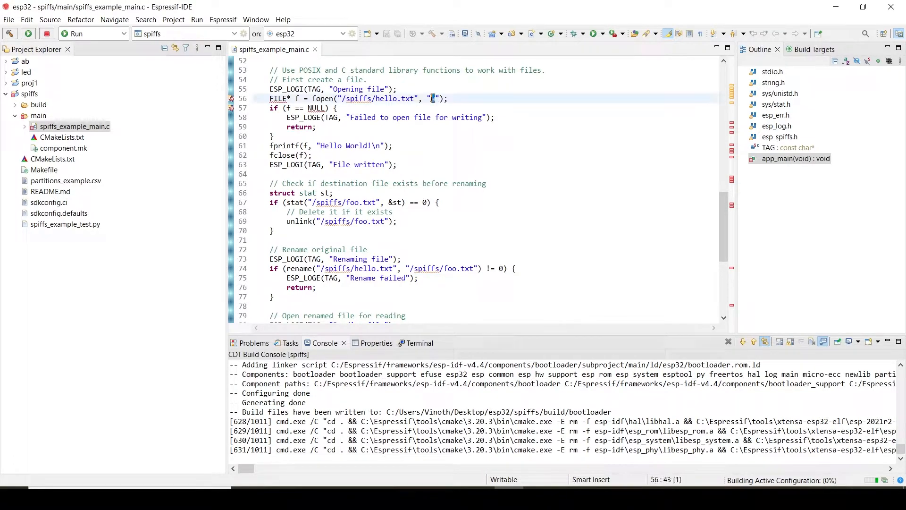
pyautogui.scroll(-3)
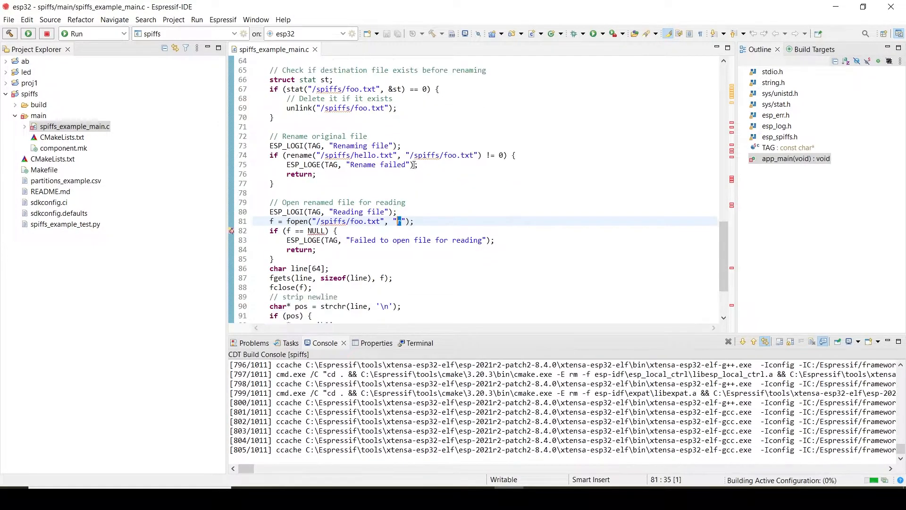
pyautogui.scroll(-3)
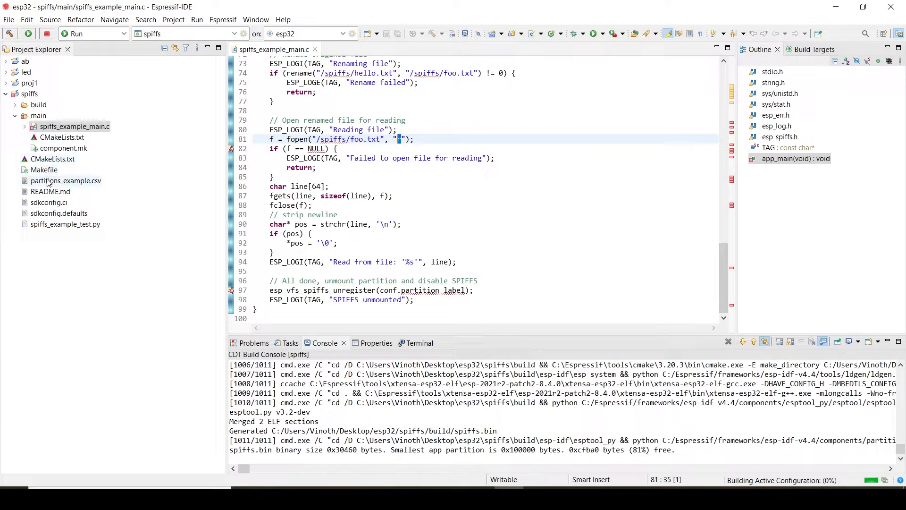
# - View partitions_example.csv in the text editor, switching between it and the main source
pyautogui.click(67, 180)
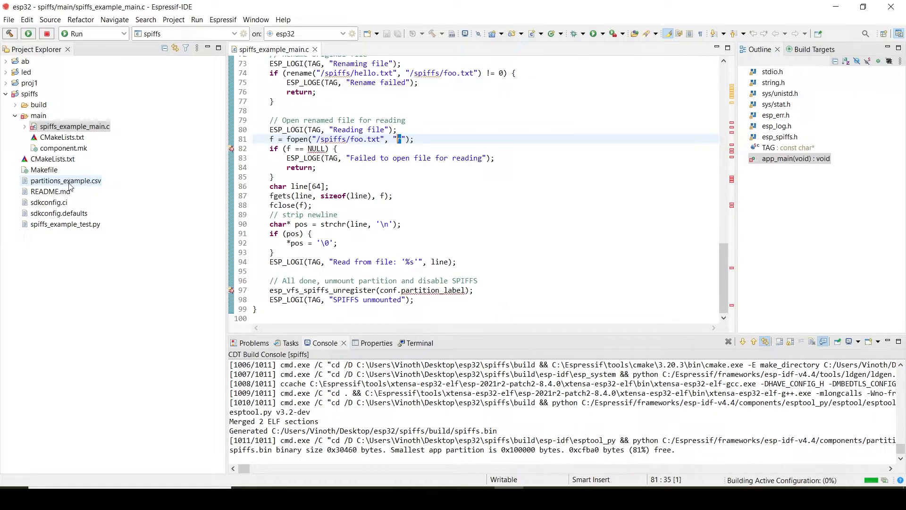
pyautogui.click(66, 180)
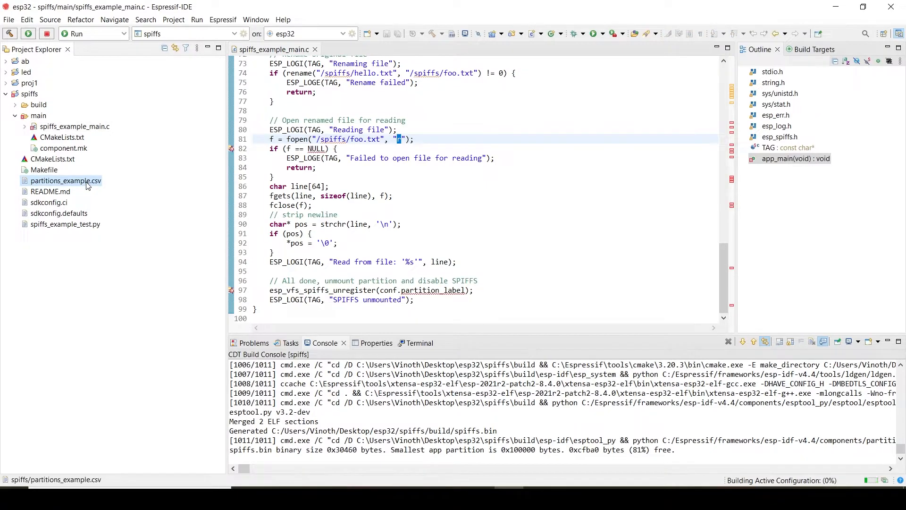
pyautogui.rightClick(66, 180)
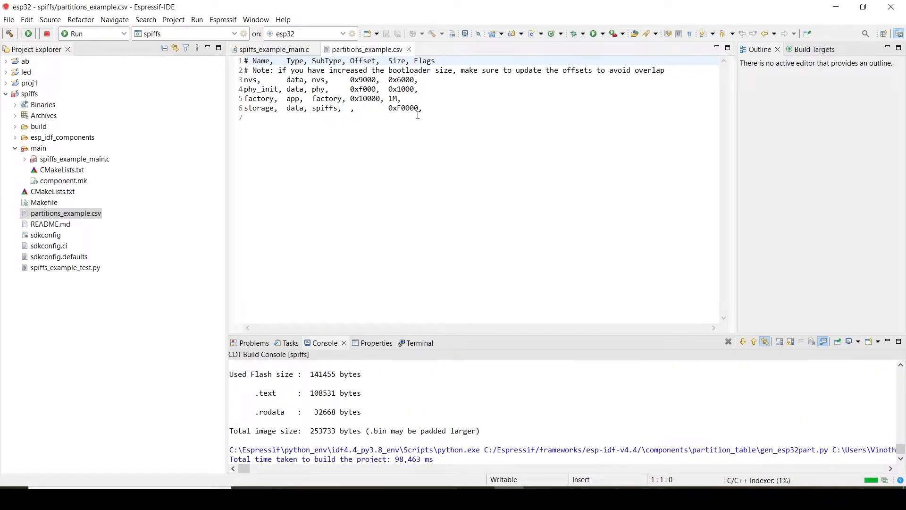
pyautogui.click(272, 49)
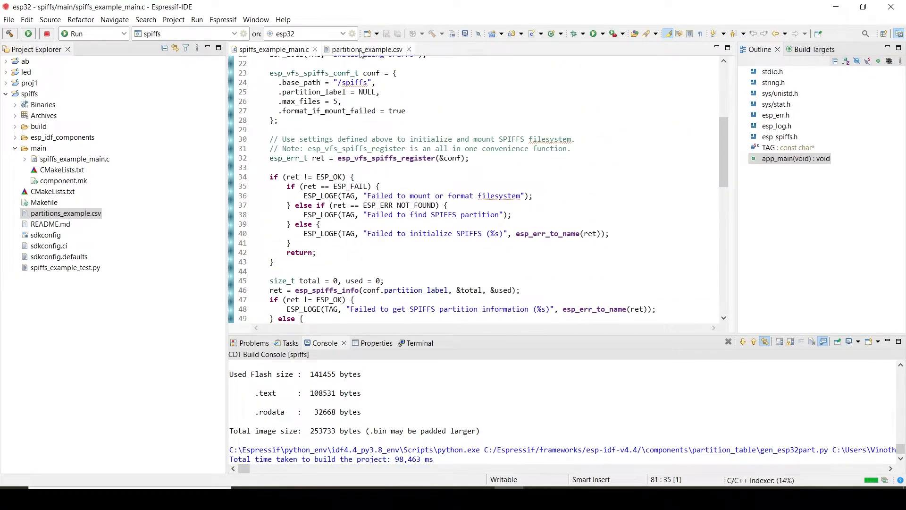
pyautogui.click(367, 49)
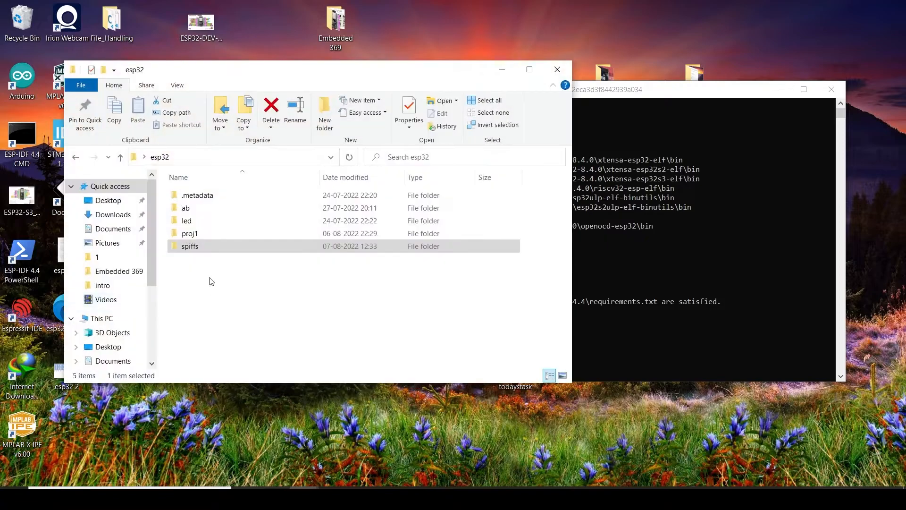
# - Get the spiffs folder path and run idf.py partition-table in ESP-IDF 4.4 CMD
pyautogui.doubleClick(190, 245)
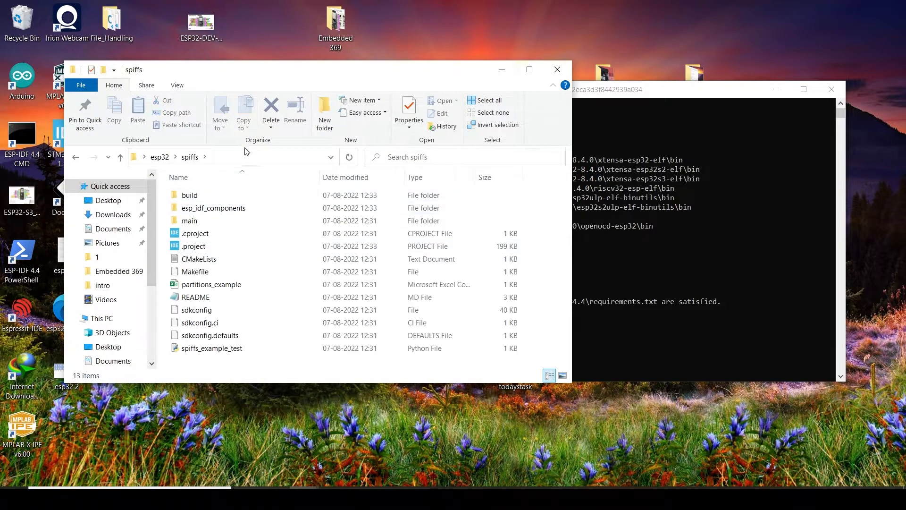
pyautogui.click(232, 156)
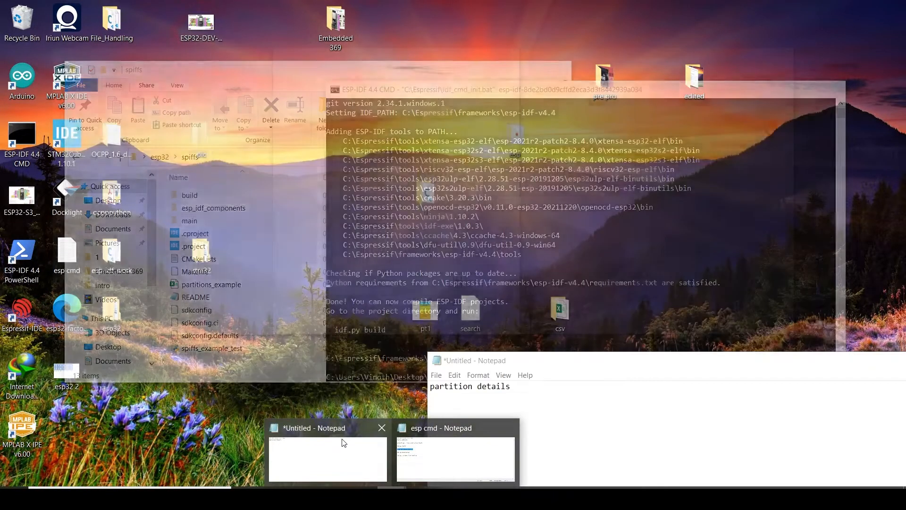
pyautogui.rightClick(89, 187)
pyautogui.write('idf.py partition-table')
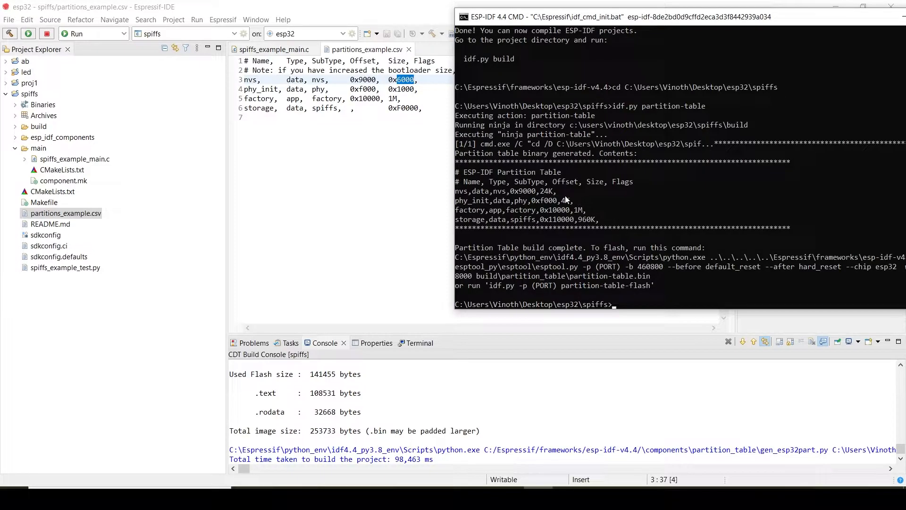
pyautogui.moveTo(536, 172)
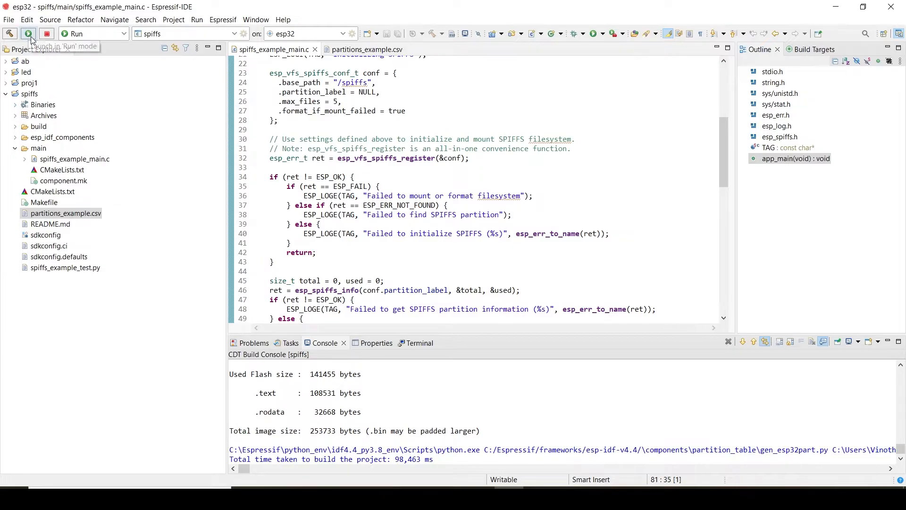
# - Build and flash the spiffs app to the ESP32 in Run mode
pyautogui.click(27, 33)
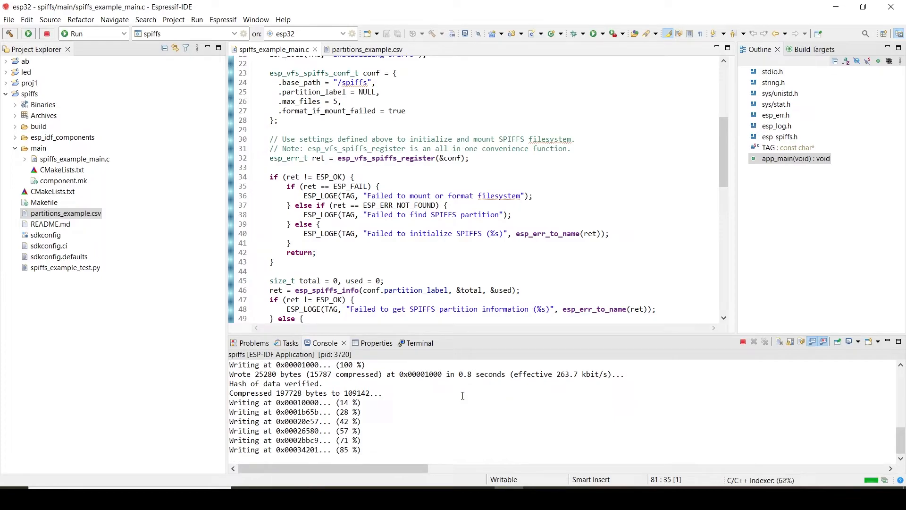
pyautogui.click(415, 343)
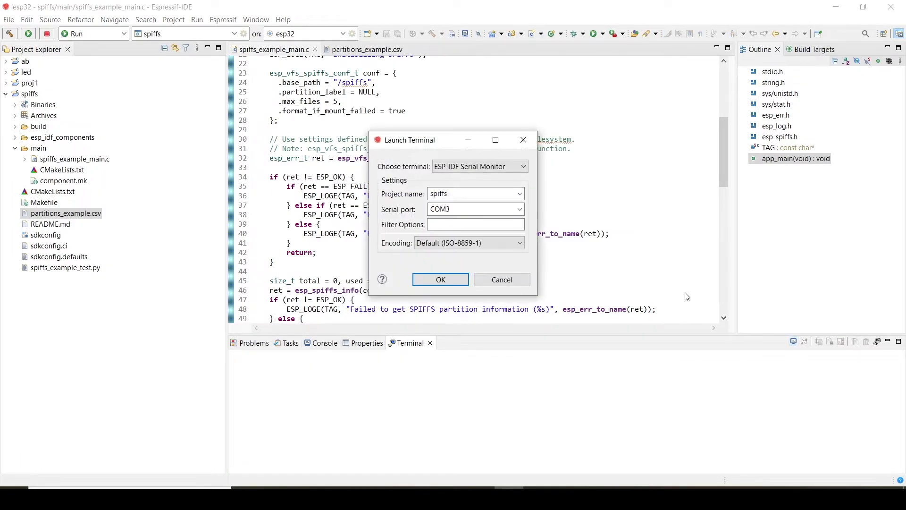
# - Start the ESP-IDF serial monitor on COM3 showing the file write, rename and read logs
pyautogui.click(501, 279)
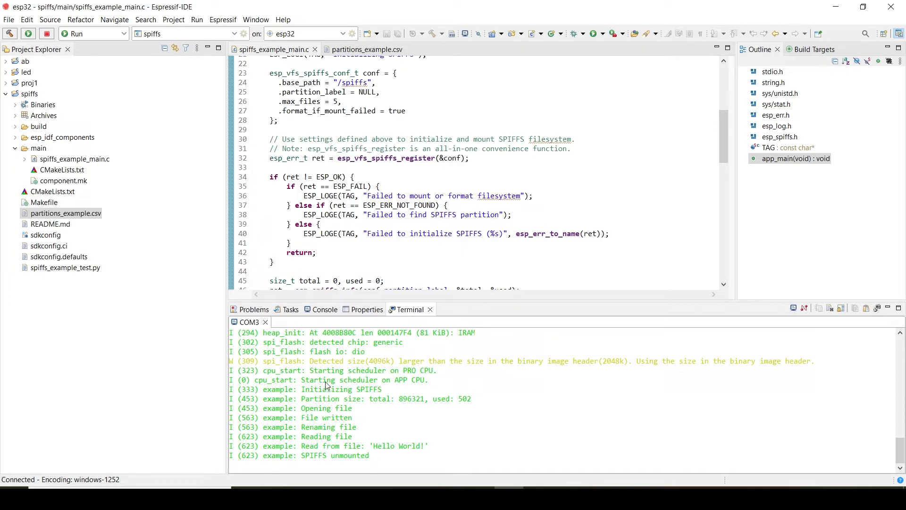
pyautogui.moveTo(332, 418)
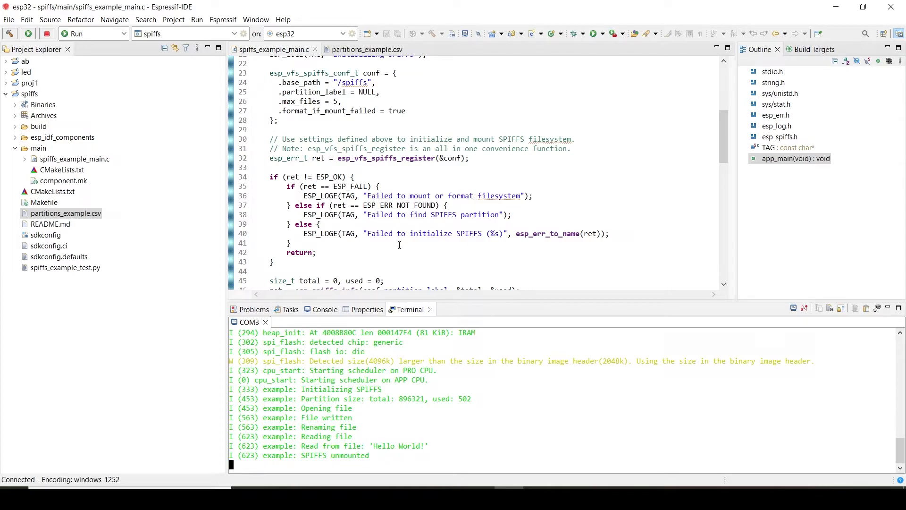
pyautogui.scroll(-3)
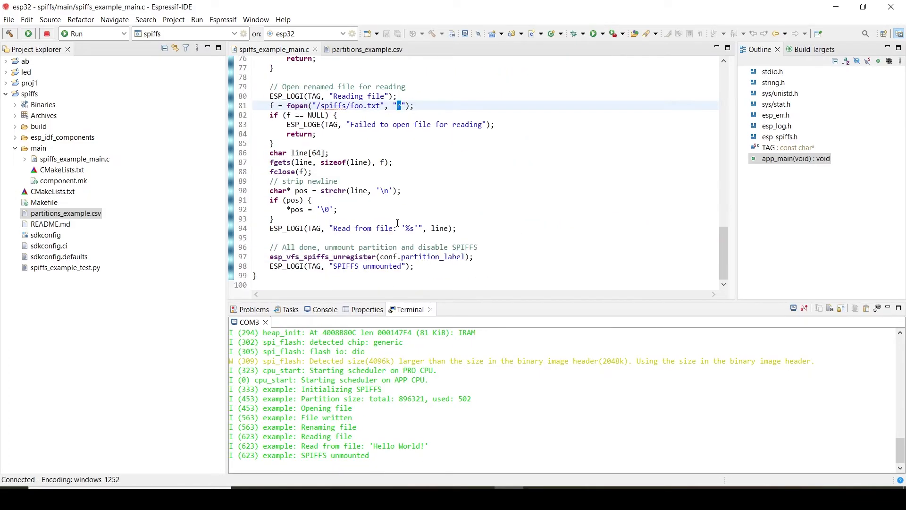